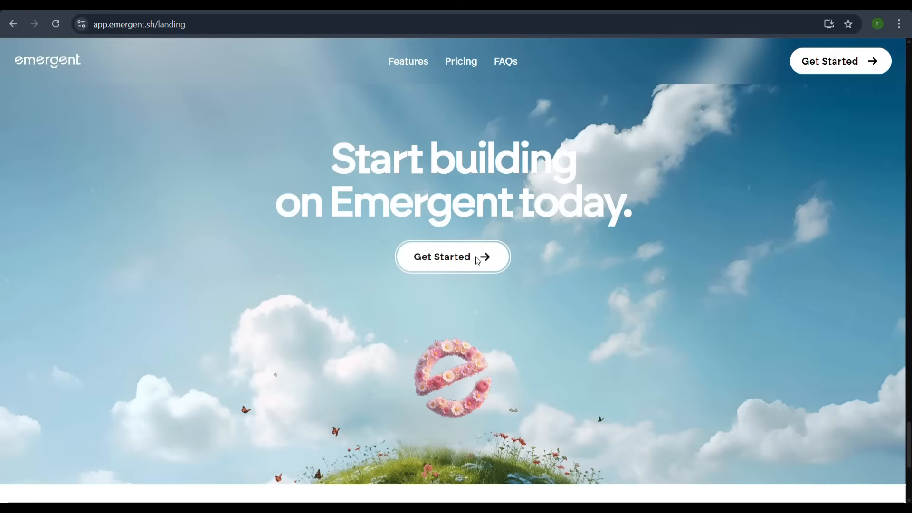
- Leave the Emergent landing page via Get Started to reach the sign-up options
left_click(452, 256)
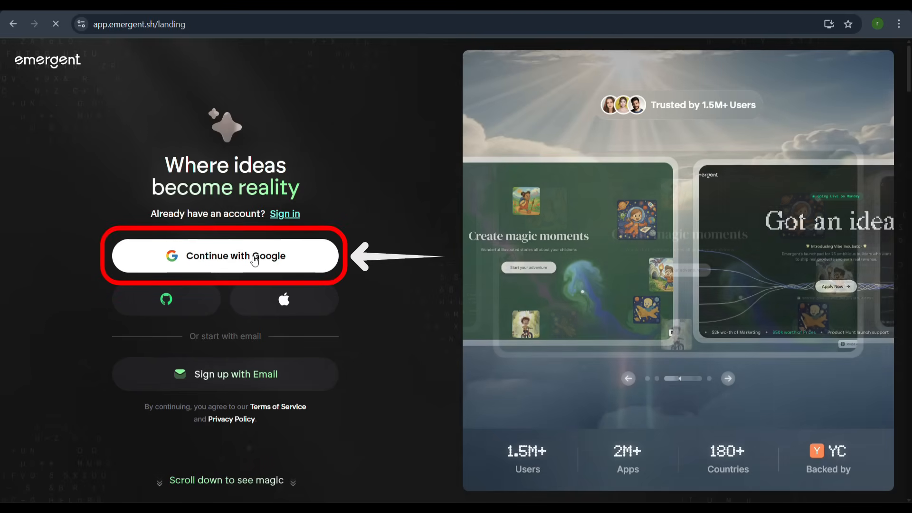
- Sign in to Emergent with the existing Google account through Continue with Google
left_click(225, 256)
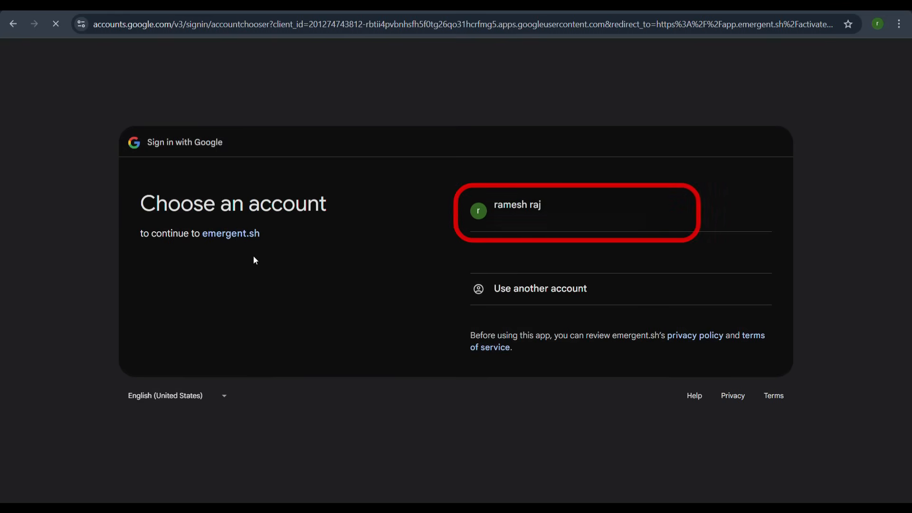
left_click(576, 211)
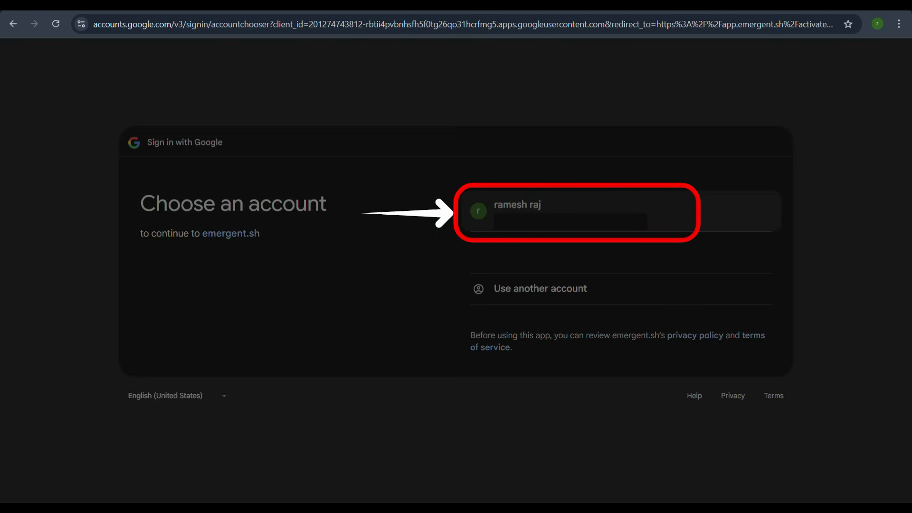
left_click(516, 210)
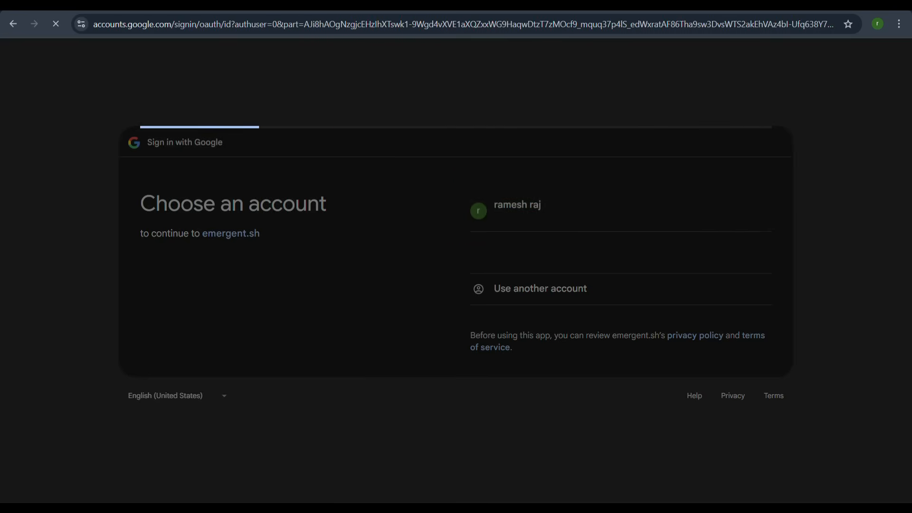
left_click(517, 205)
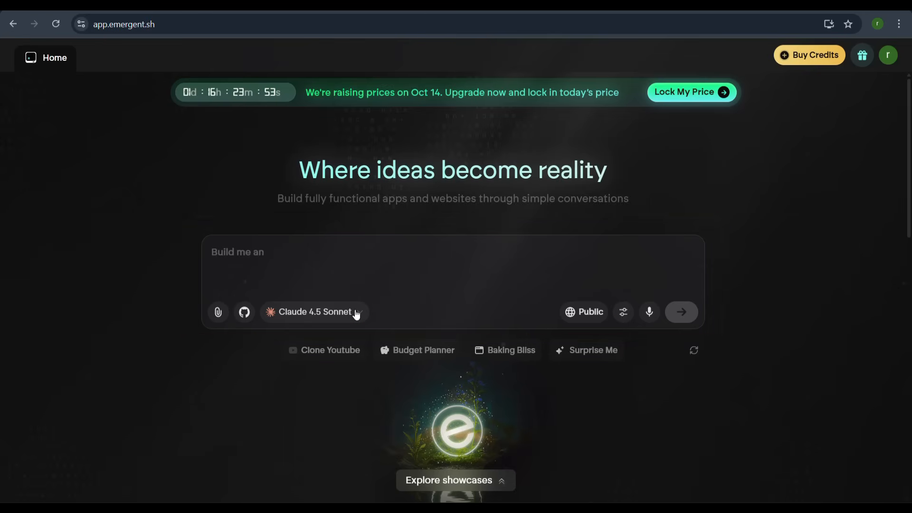
left_click(314, 311)
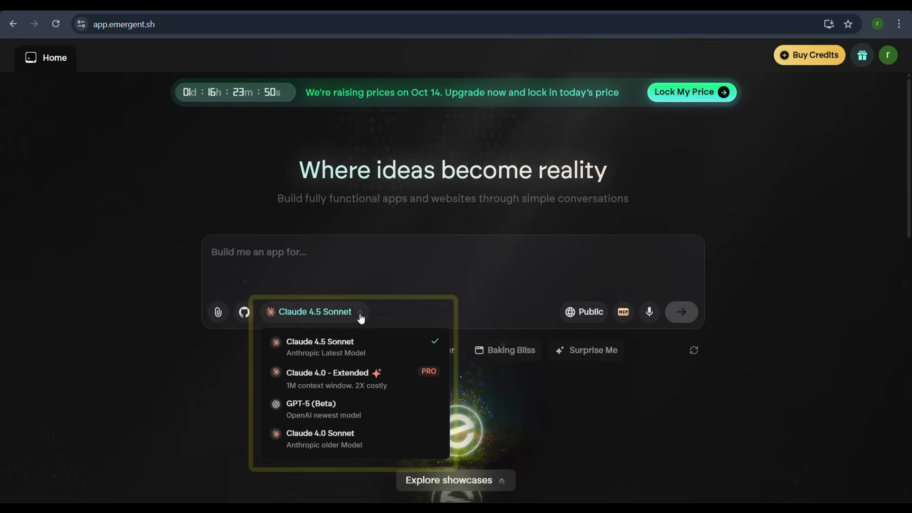
left_click(623, 296)
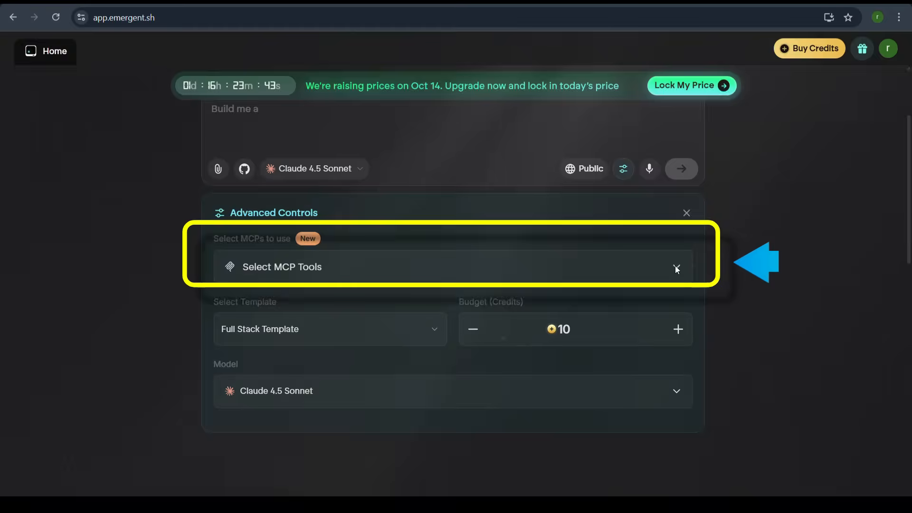
left_click(282, 267)
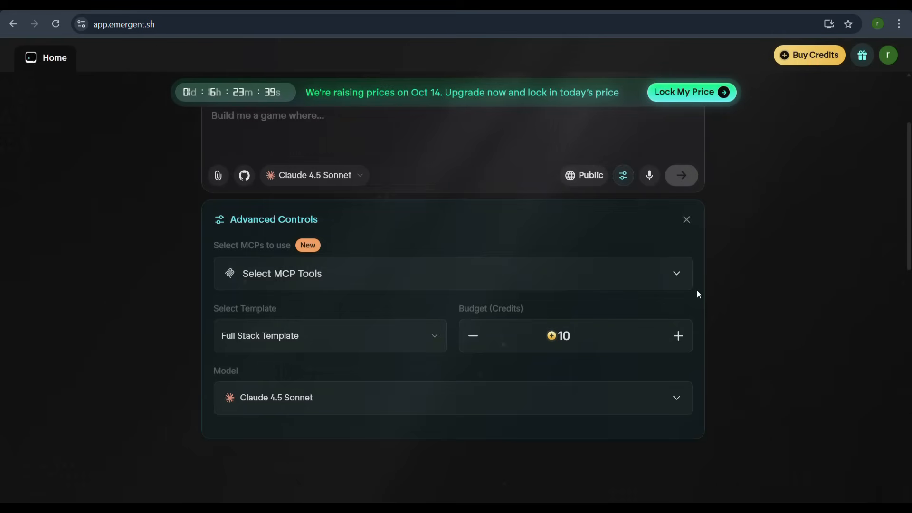
left_click(687, 219)
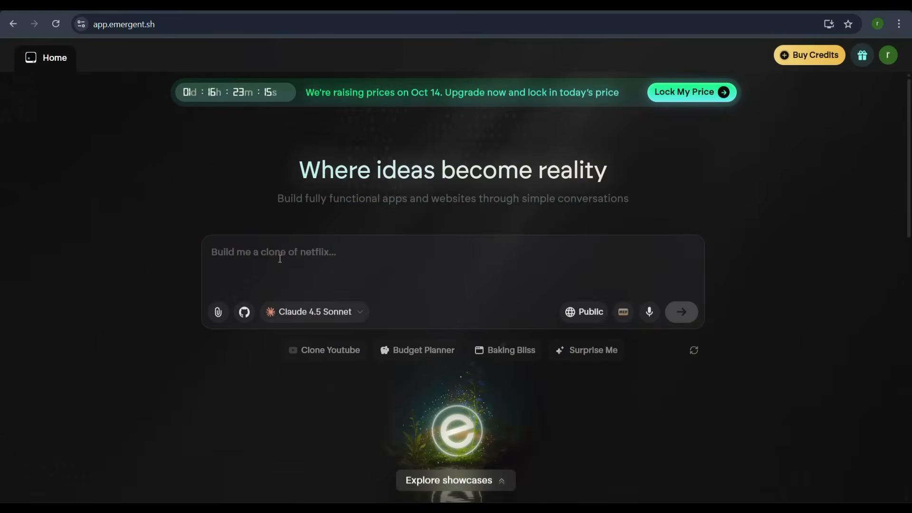
- Enter the Image to Vector converter spec, with home page title and subheading, and send it
type("Build me a g")
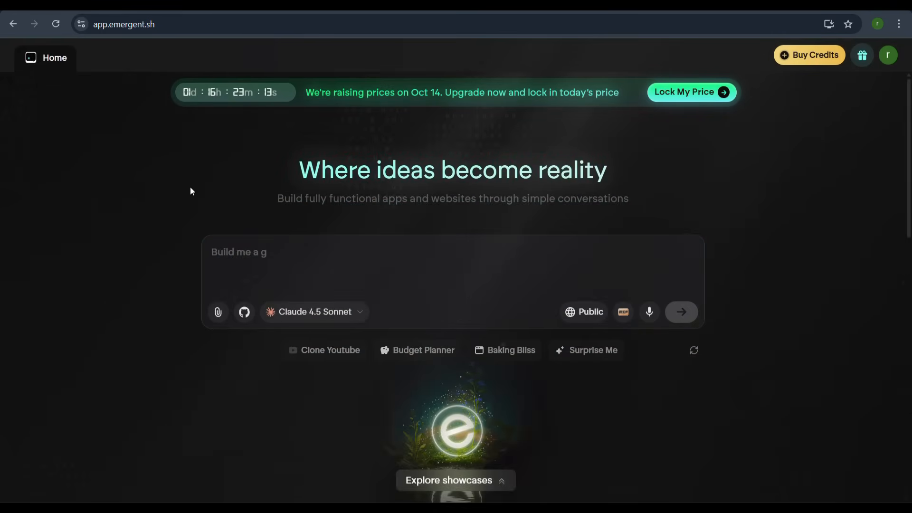
type("Build me a clone of netflix...")
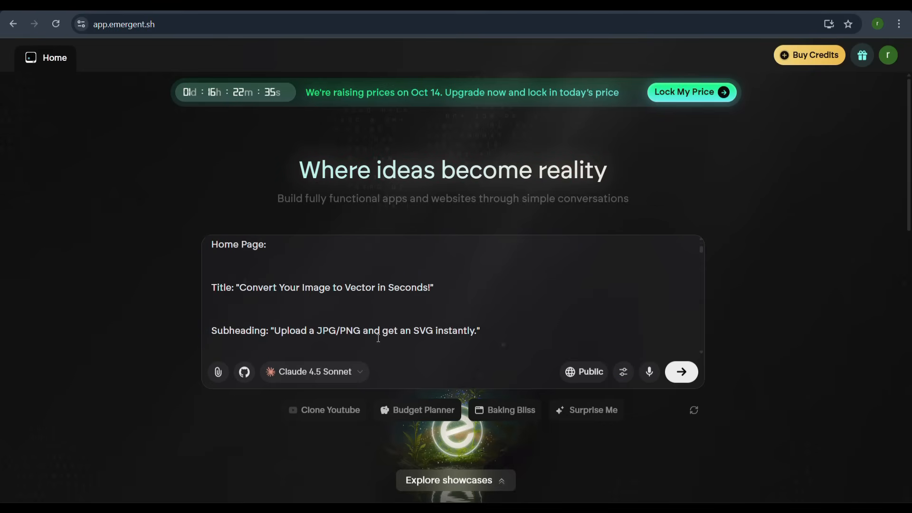
left_click(682, 371)
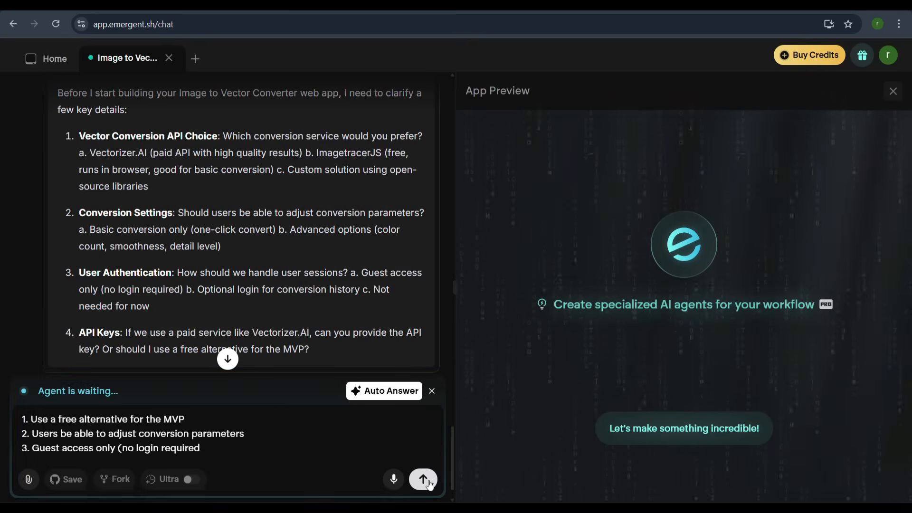
- Answer the agent: free converter, adjustable settings, guest access, and let the build finish
left_click(424, 480)
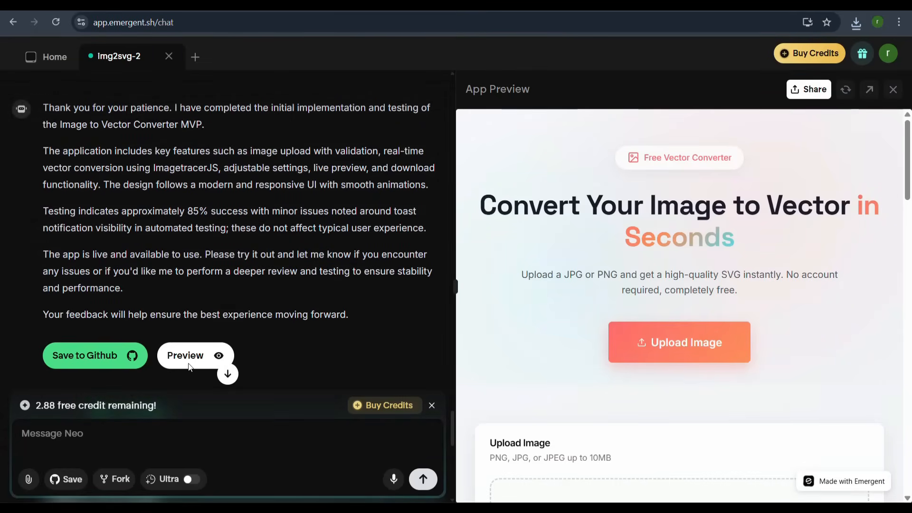
left_click(893, 88)
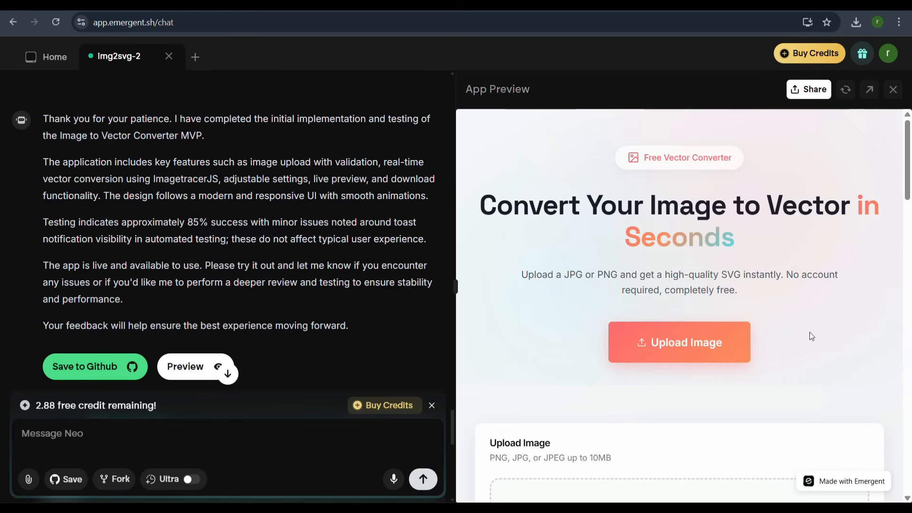
scroll("down", 3)
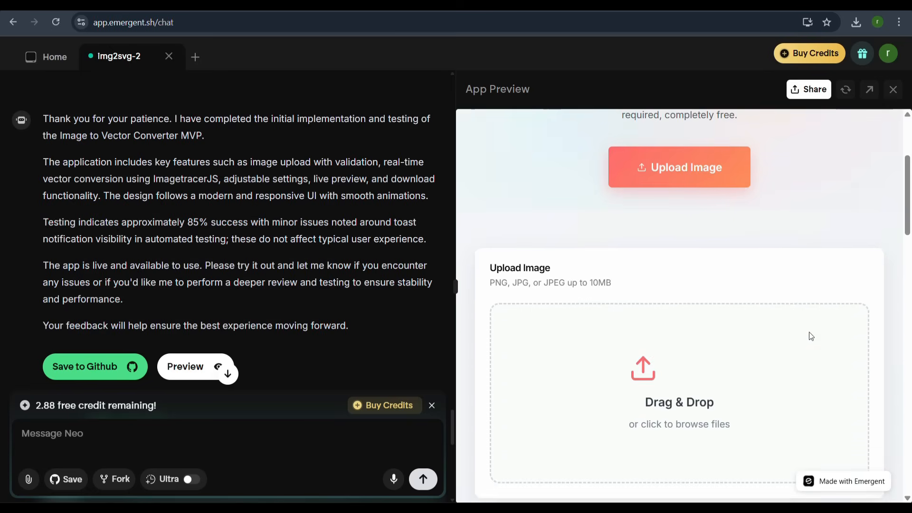
scroll("down", 3)
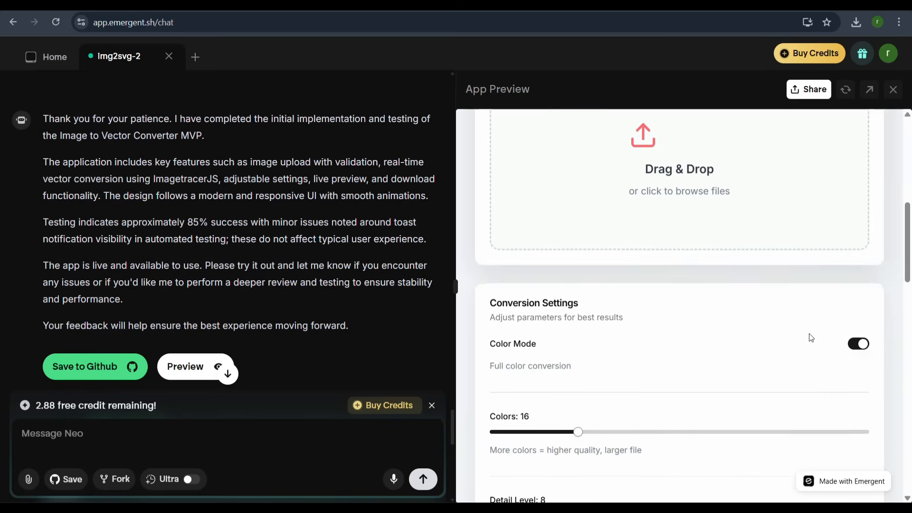
scroll("down", 3)
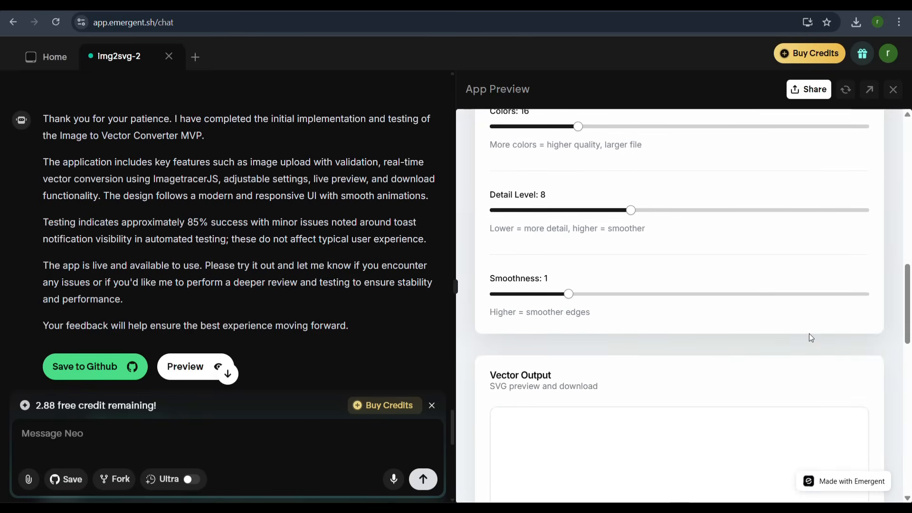
scroll("down", 3)
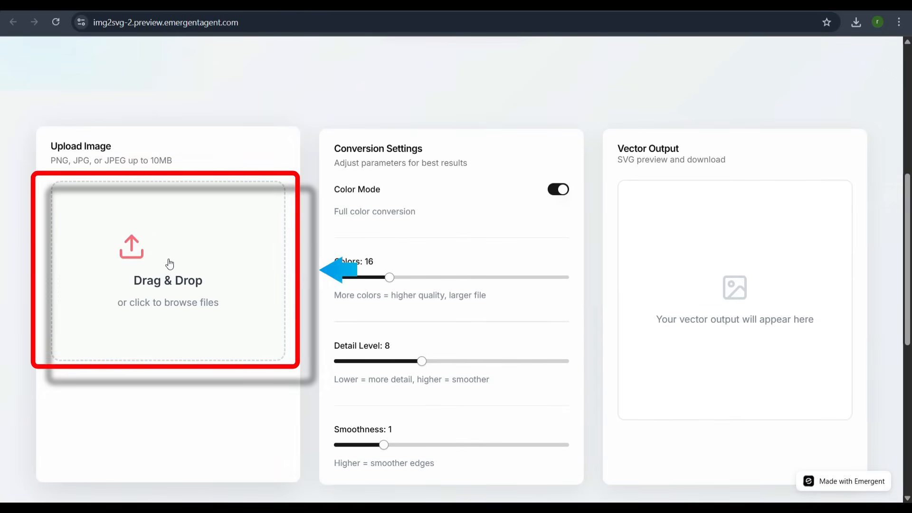
- Upload the cartoon car image, then set Colors to 18 and Detail Level to 6
left_click(168, 271)
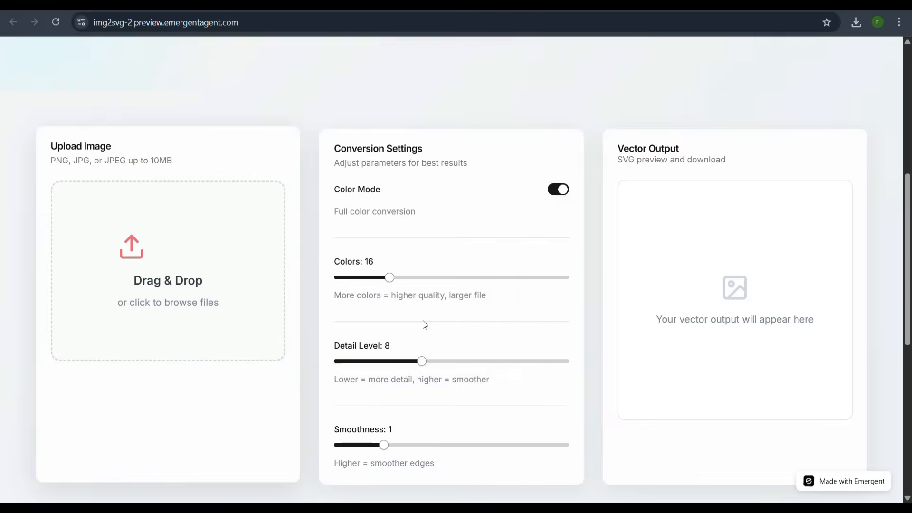
left_click(168, 272)
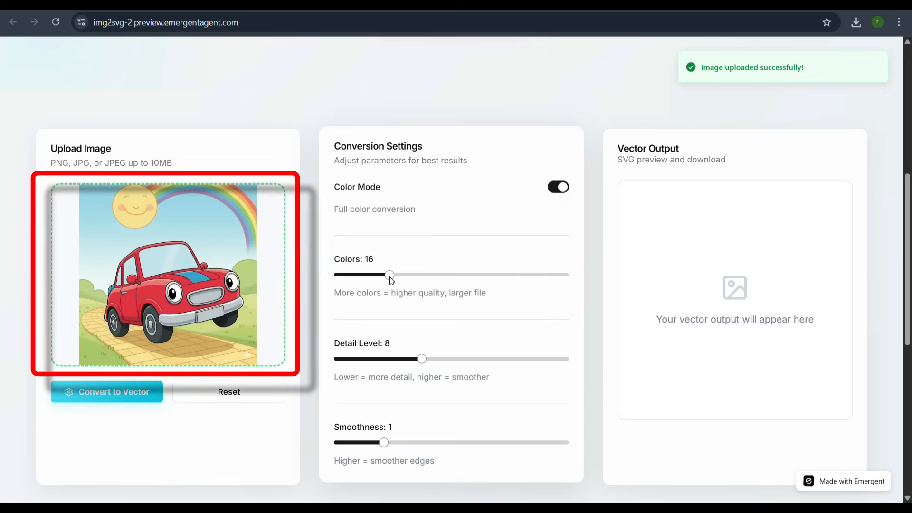
left_click_drag(390, 275, 397, 275)
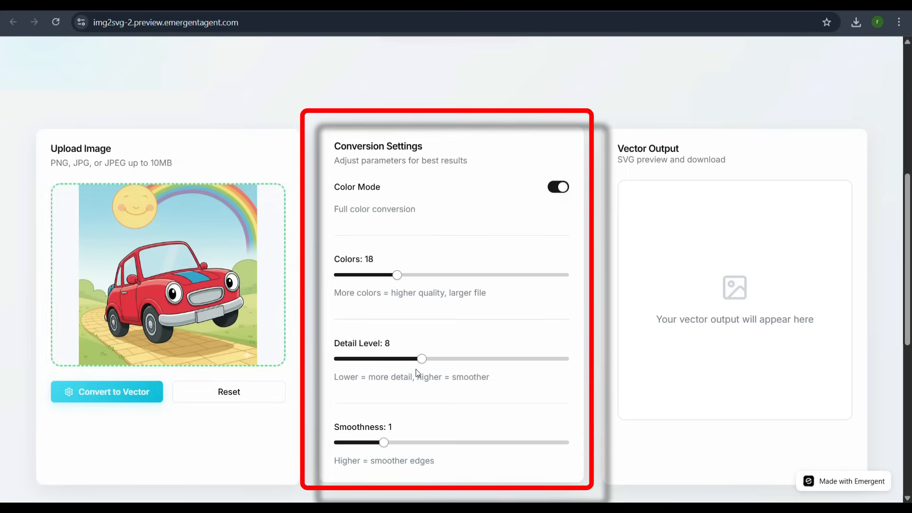
mouse_move(431, 365)
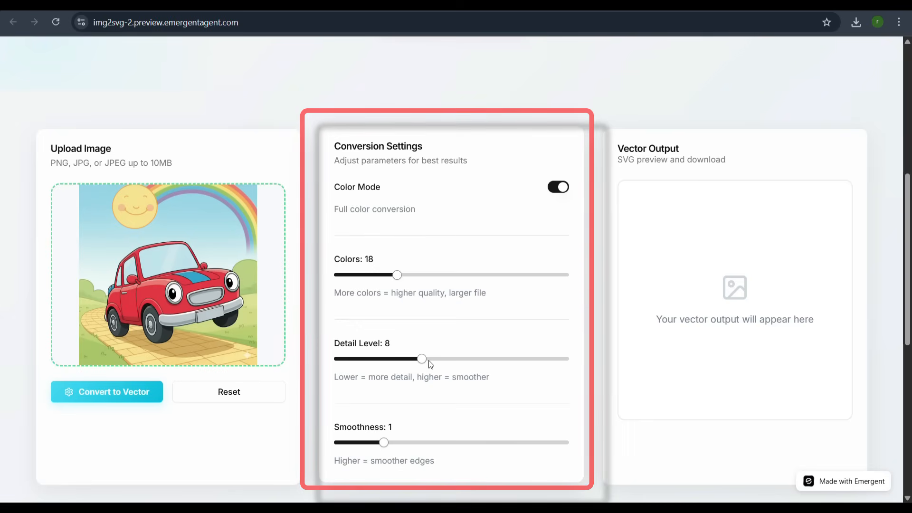
left_click_drag(422, 358, 399, 359)
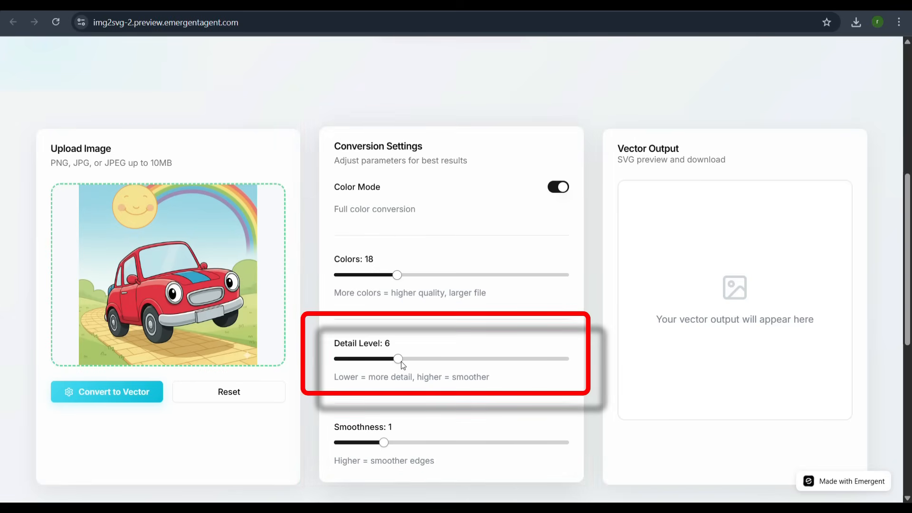
mouse_move(403, 370)
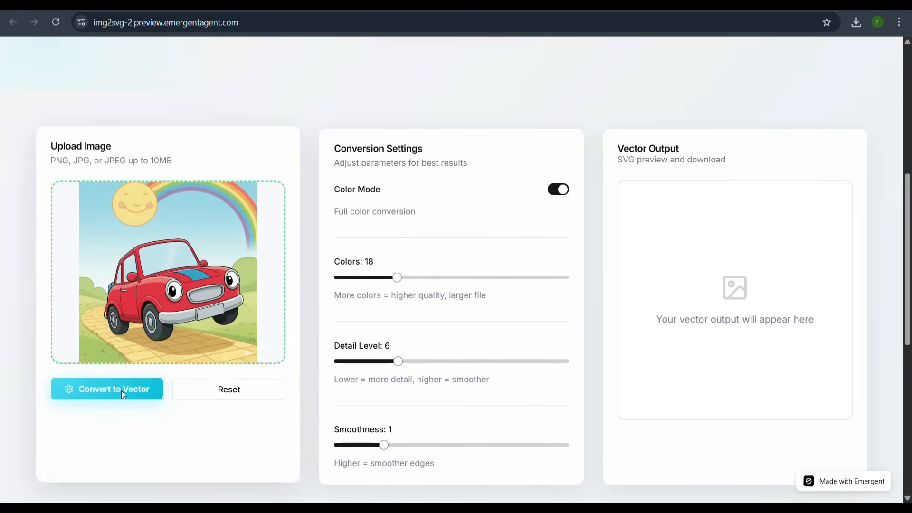
- Convert the car image to a vector, download it as SVG, and confirm the download
left_click(107, 389)
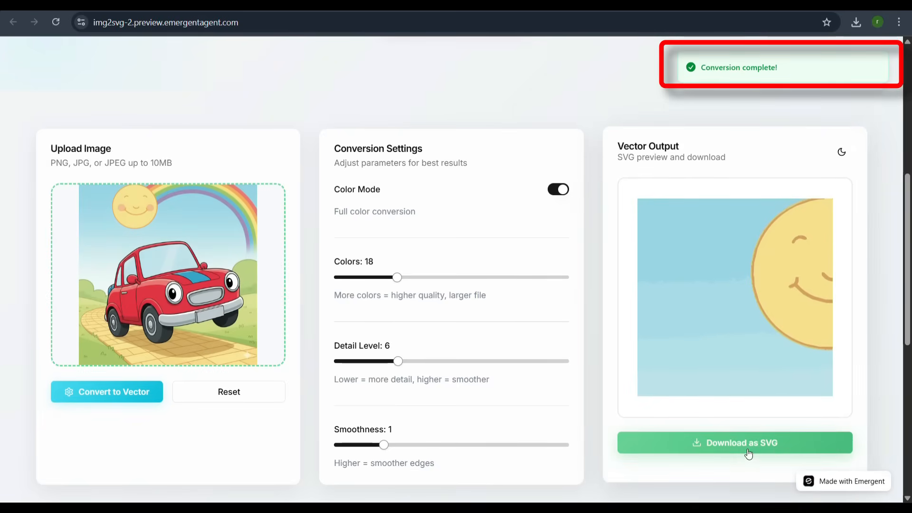
left_click(734, 443)
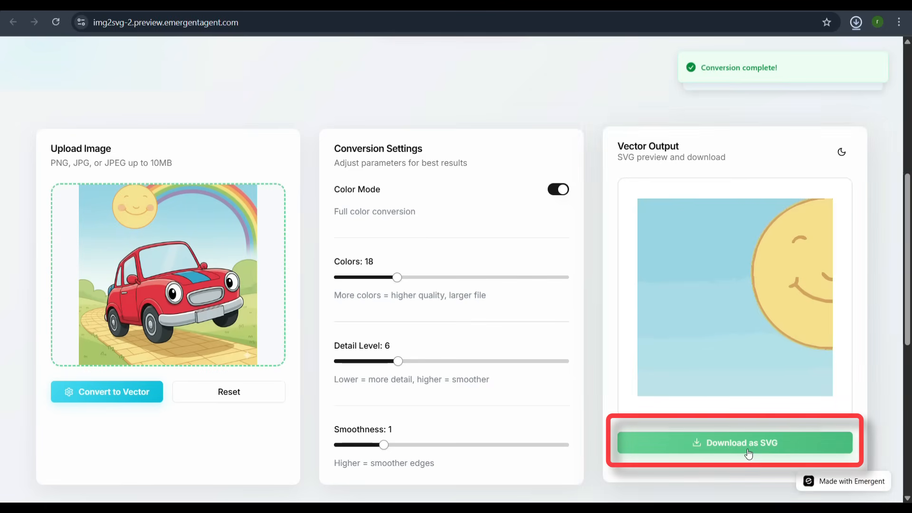
left_click(734, 443)
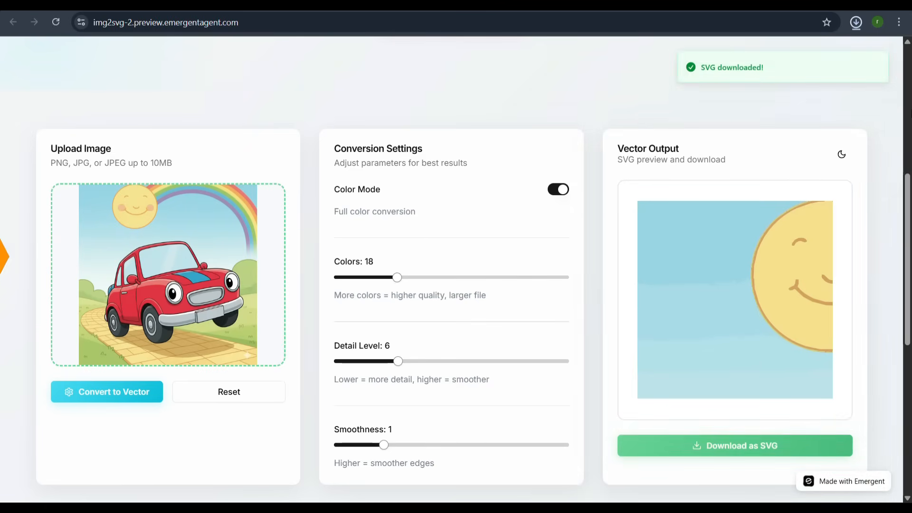
left_click(855, 22)
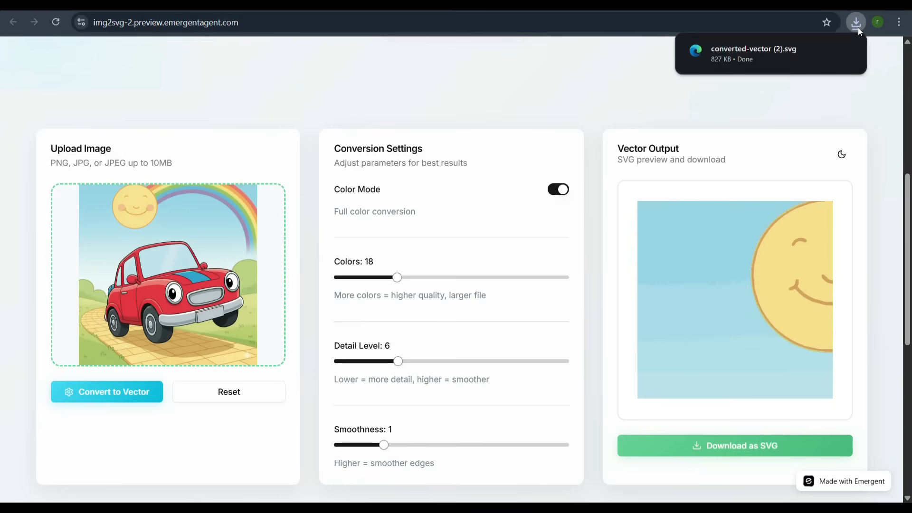
left_click(753, 54)
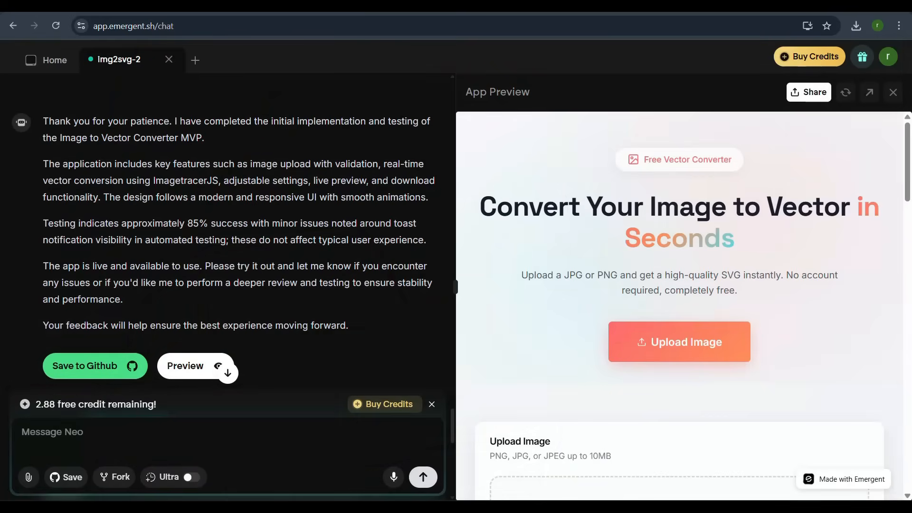
mouse_move(131, 384)
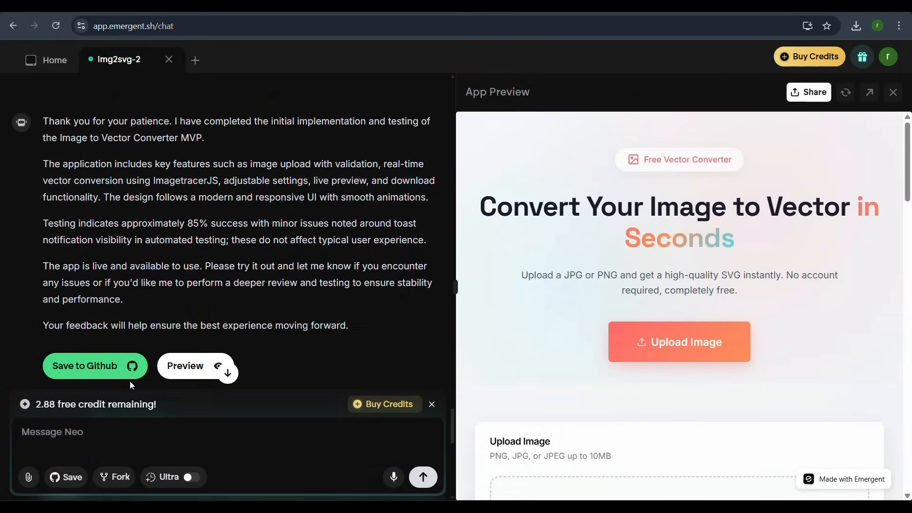
- Share the Img2svg-2 app preview publicly from the App Preview panel
left_click(173, 477)
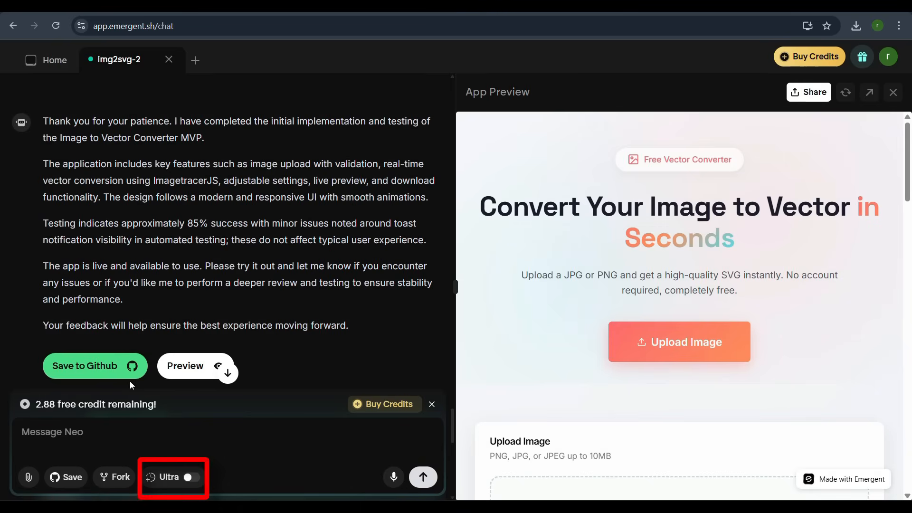
left_click(173, 477)
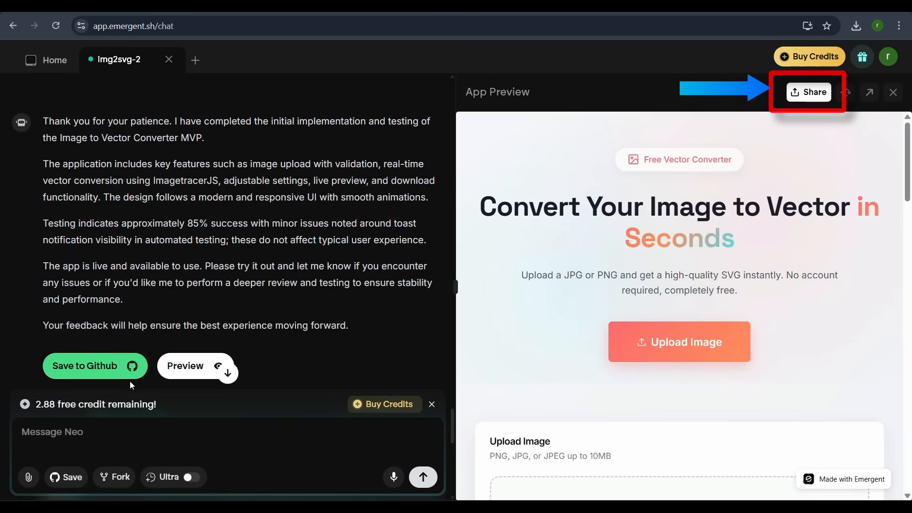
left_click(808, 91)
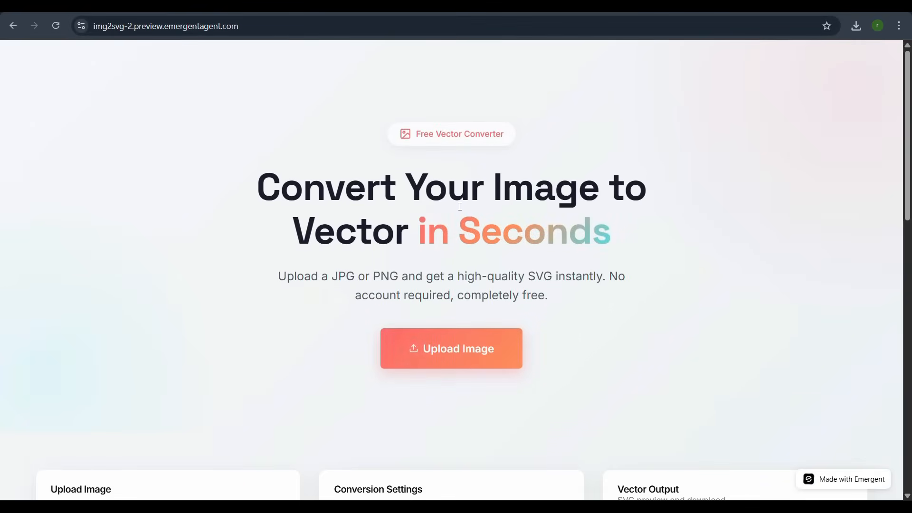
scroll("down", 3)
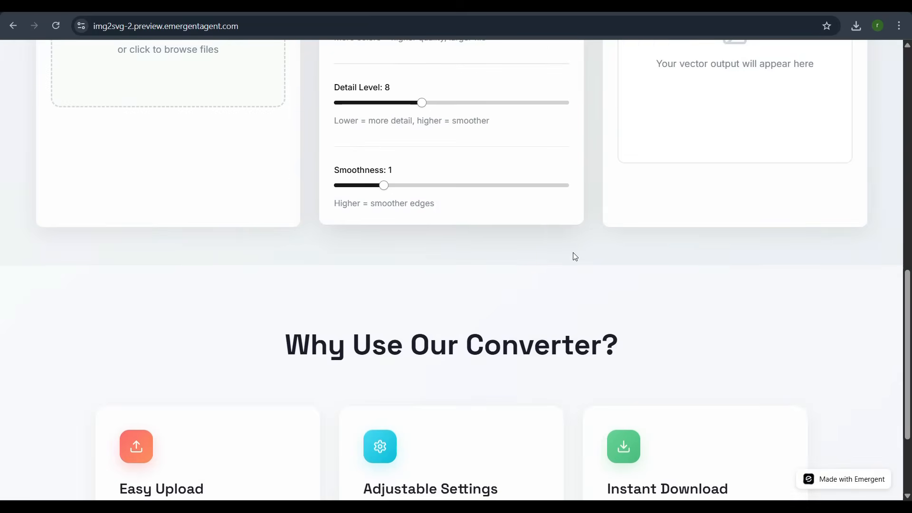